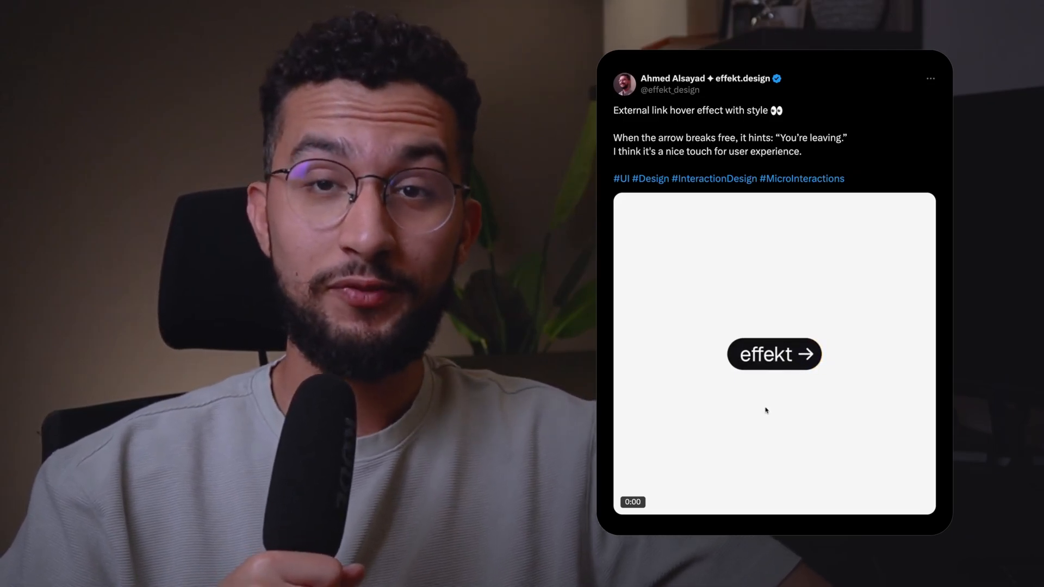
mouse_move(763, 365)
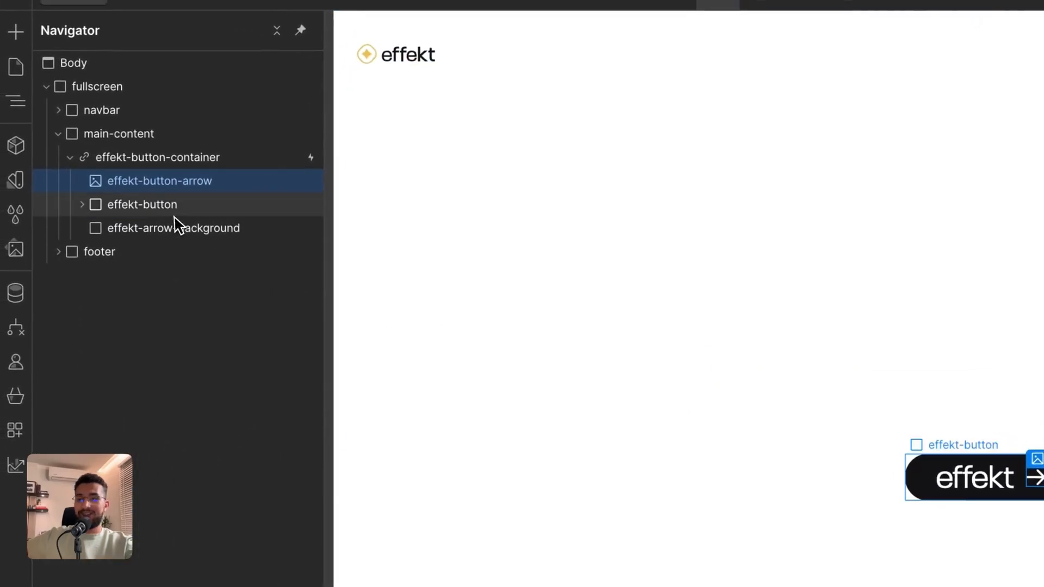
- Inspect the effekt-button, arrow-background and arrow elements, including the button's dark background colour
left_click(142, 204)
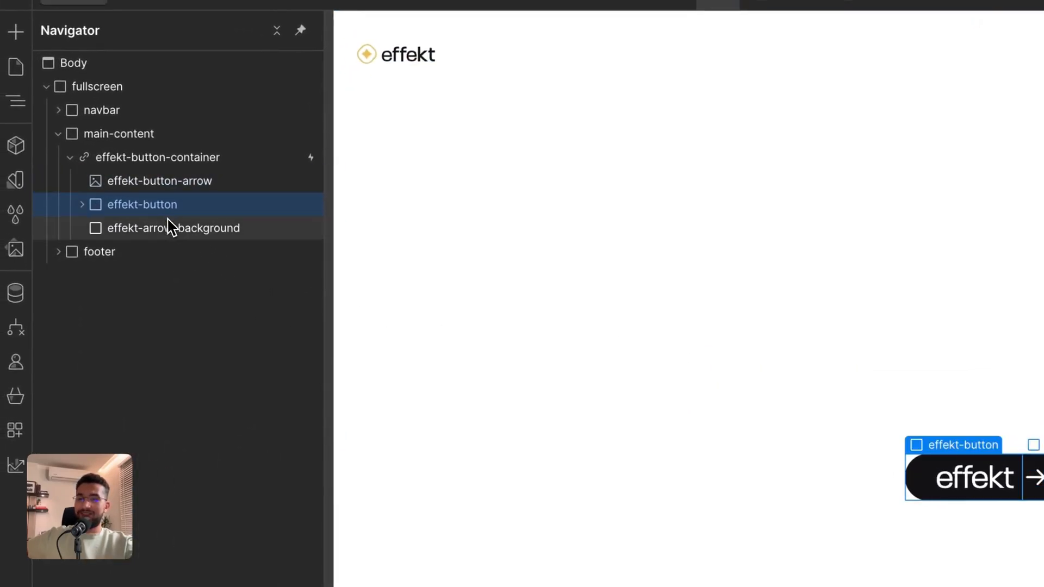
left_click(173, 228)
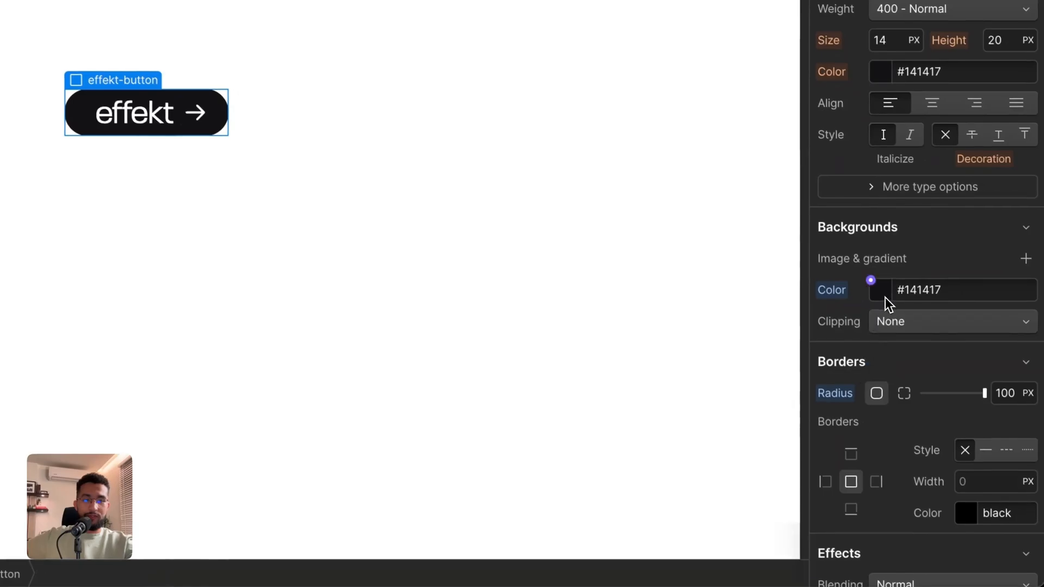
left_click(880, 290)
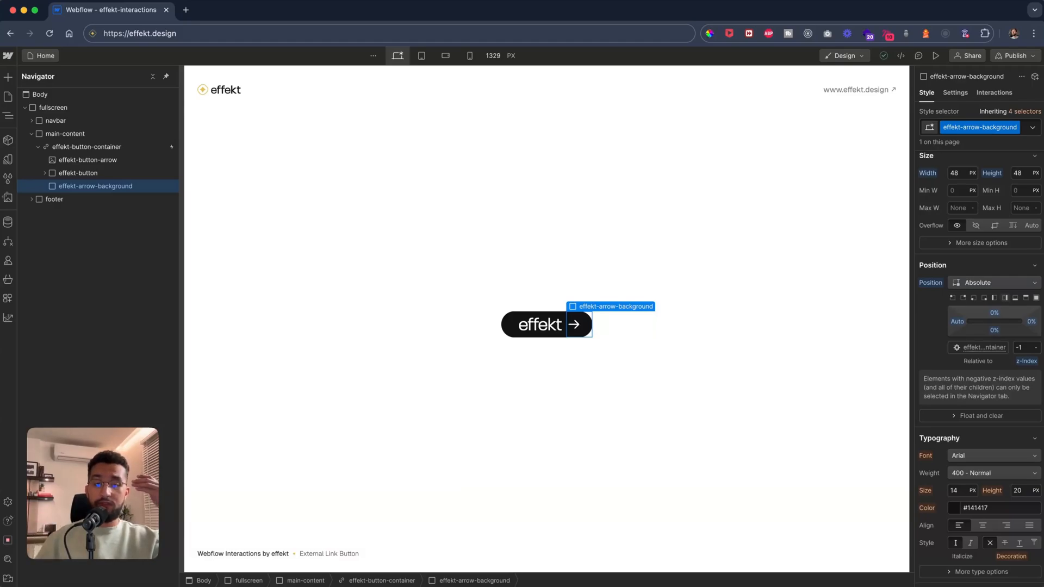
mouse_move(696, 266)
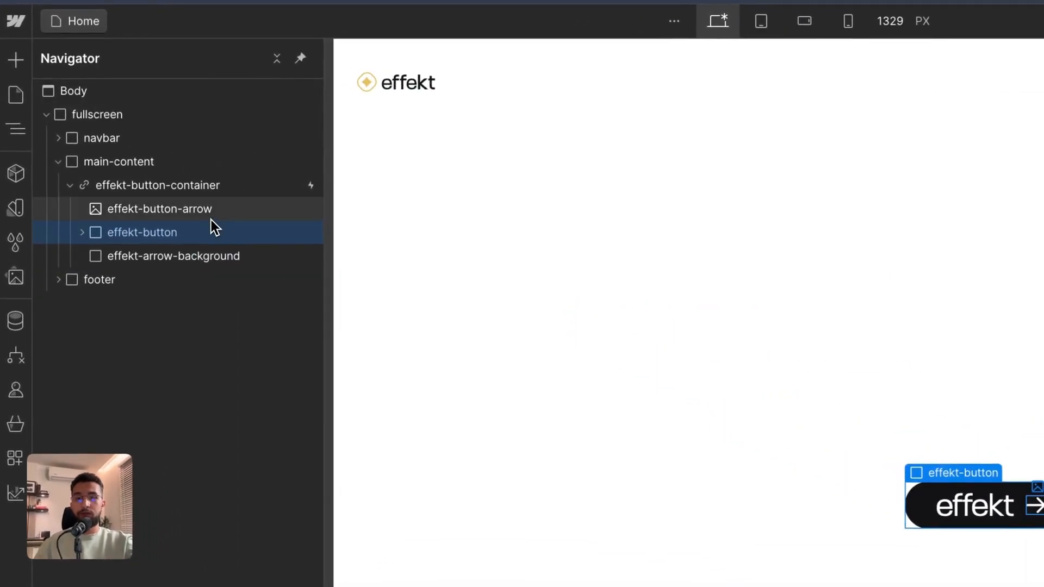
left_click(158, 208)
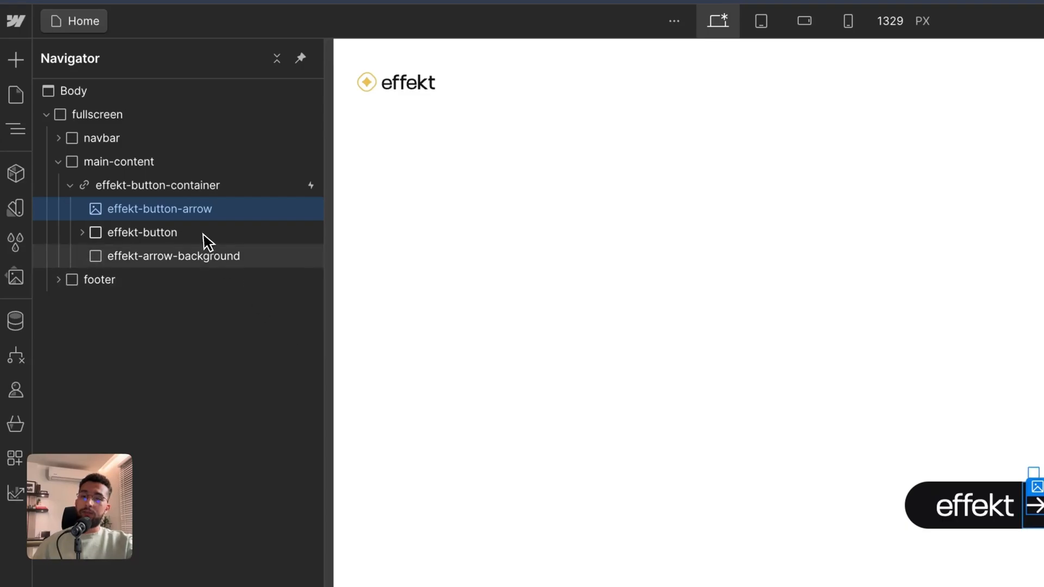
left_click(173, 255)
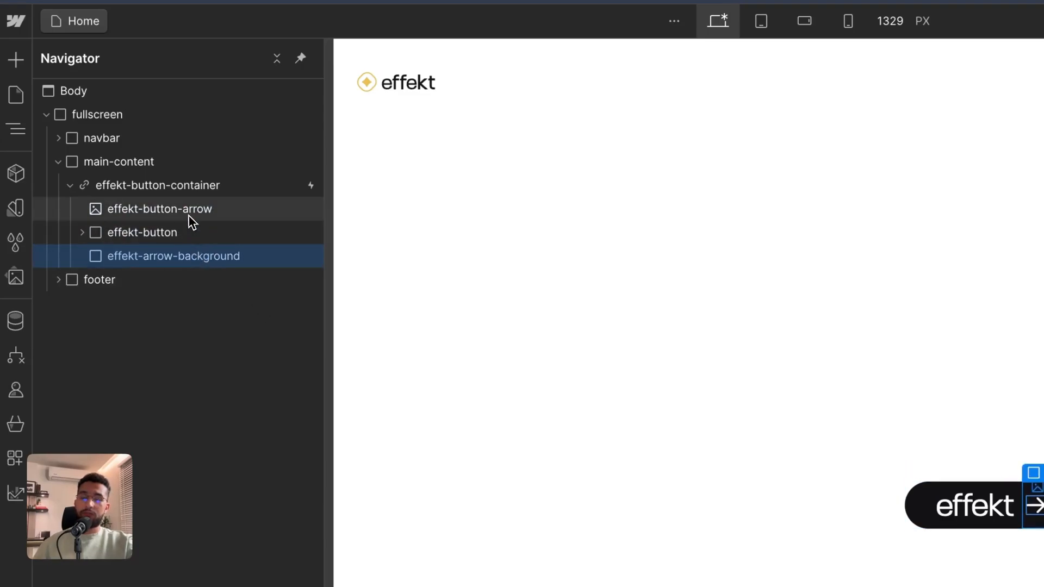
left_click(142, 232)
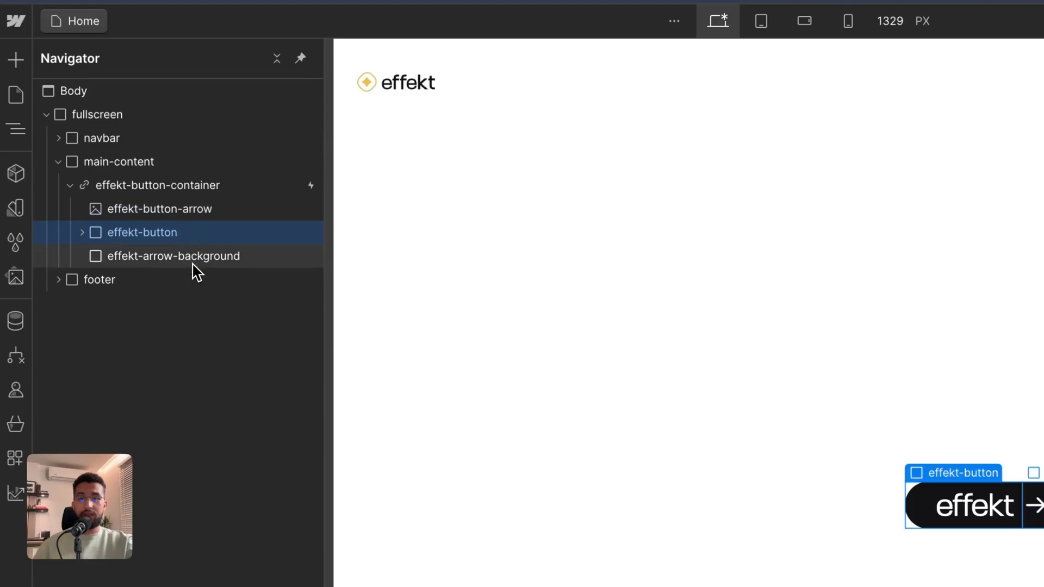
left_click(172, 256)
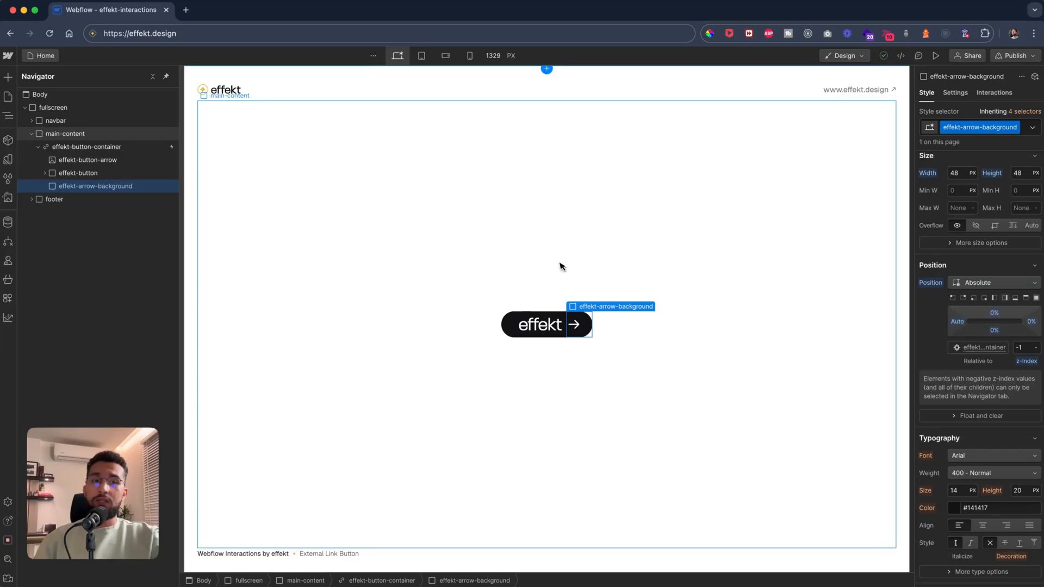
mouse_move(532, 265)
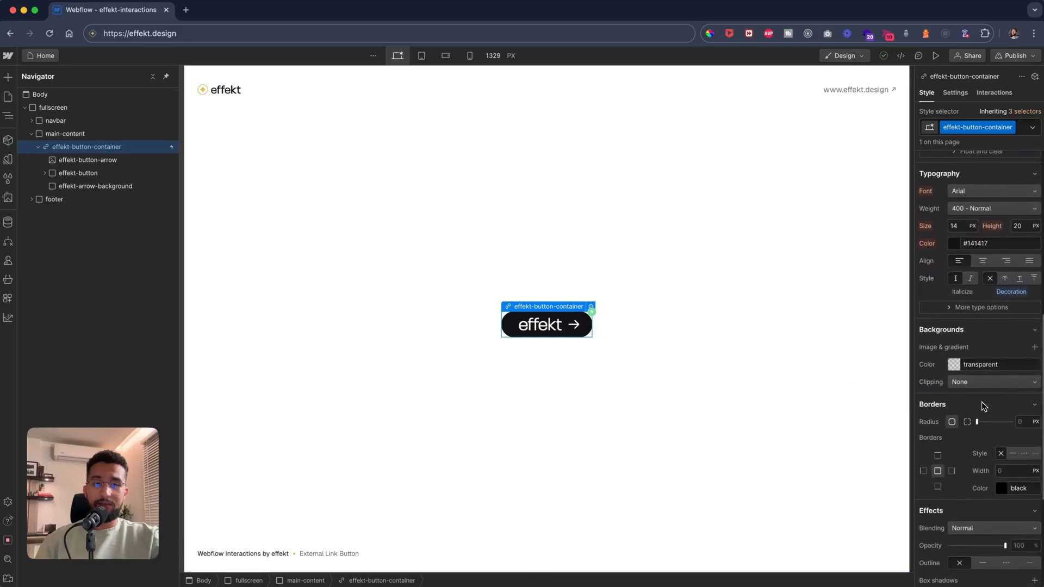
scroll("down", 3)
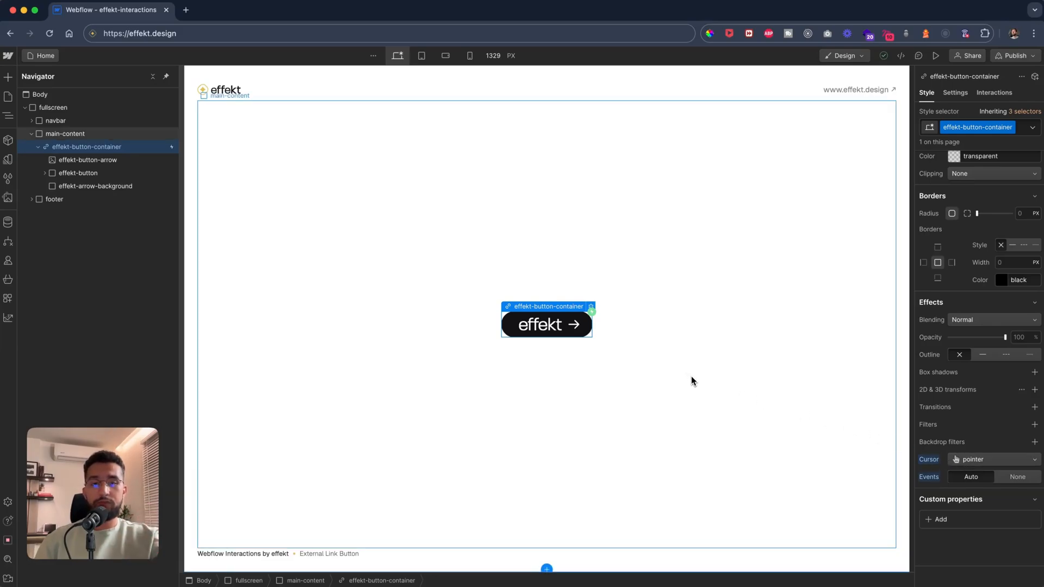
mouse_move(586, 368)
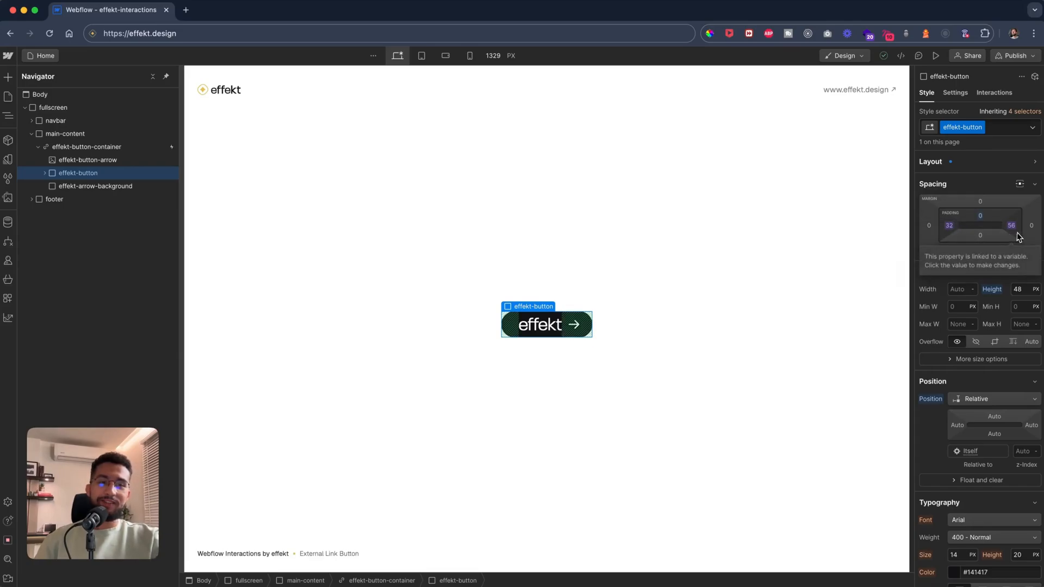
mouse_move(950, 226)
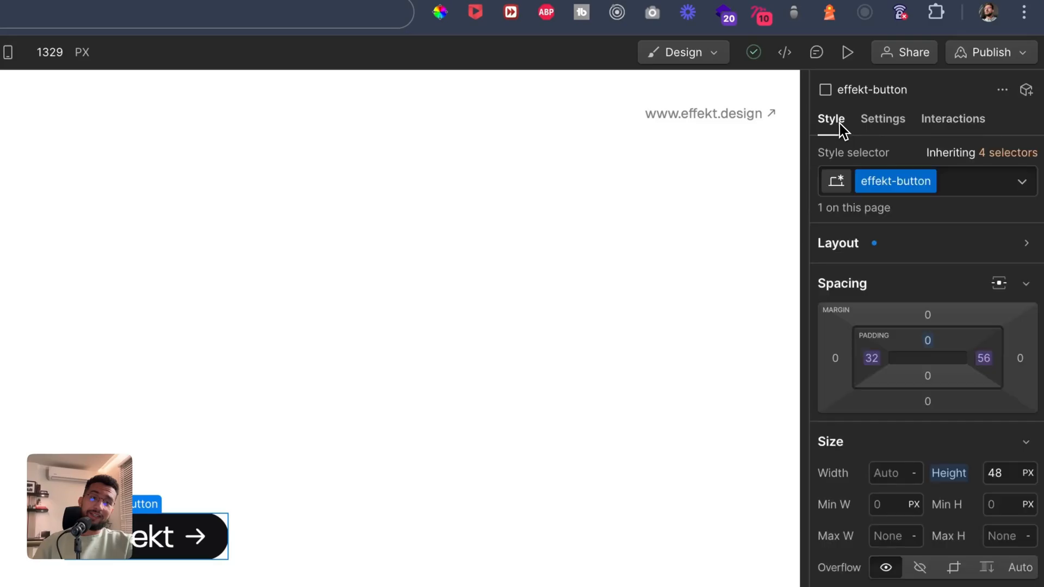
mouse_move(873, 359)
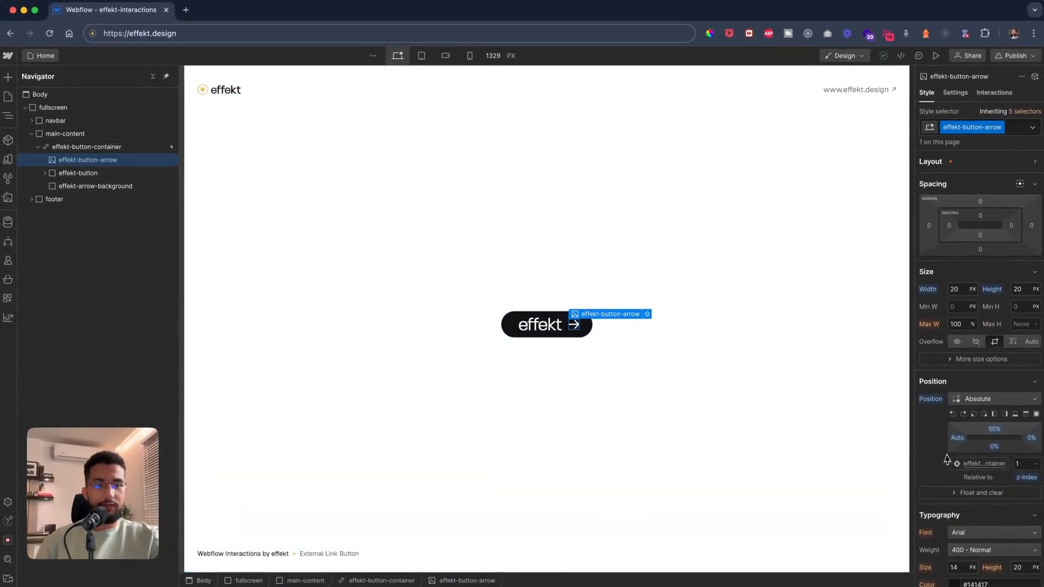
- Change the arrow's Move transform X from -24px to -20px, keeping Y at -50%
scroll("down", 3)
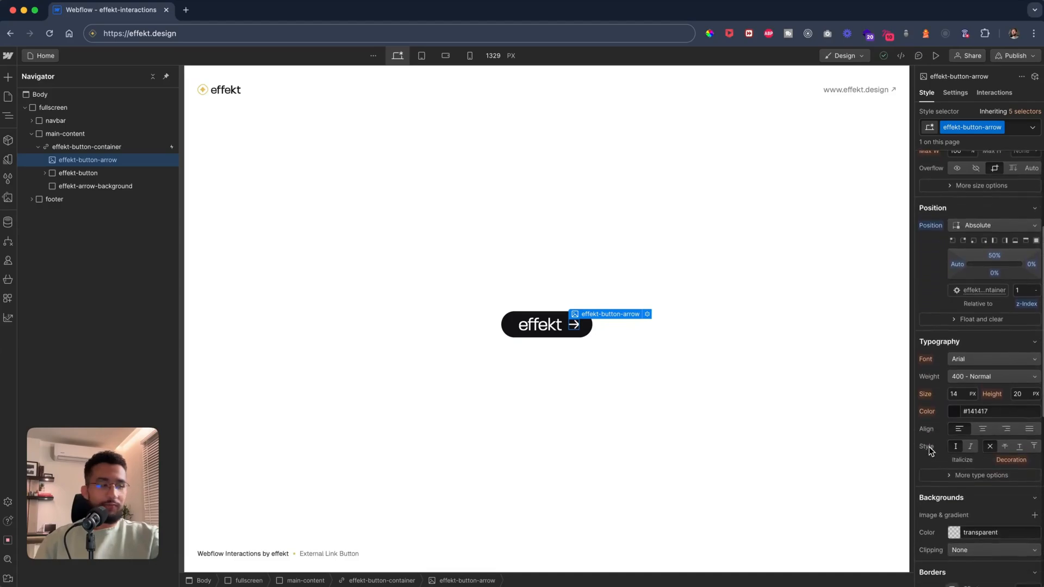
scroll("down", 3)
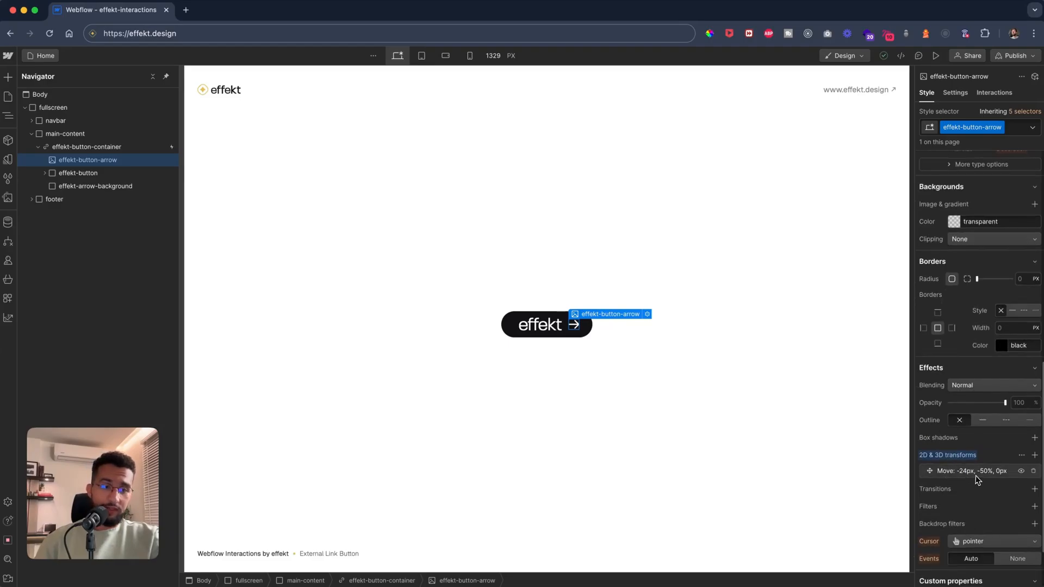
left_click(970, 471)
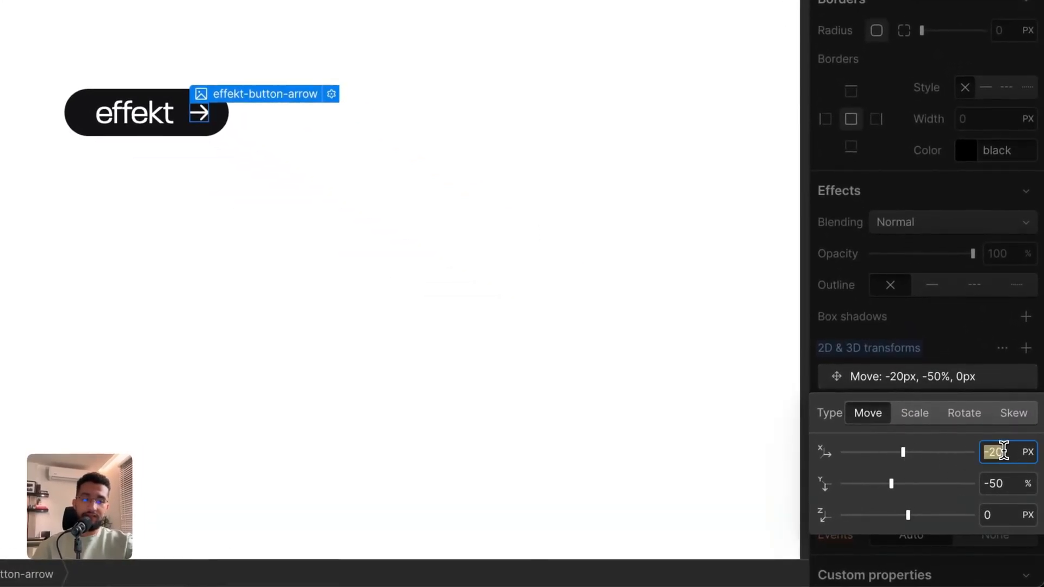
type("0")
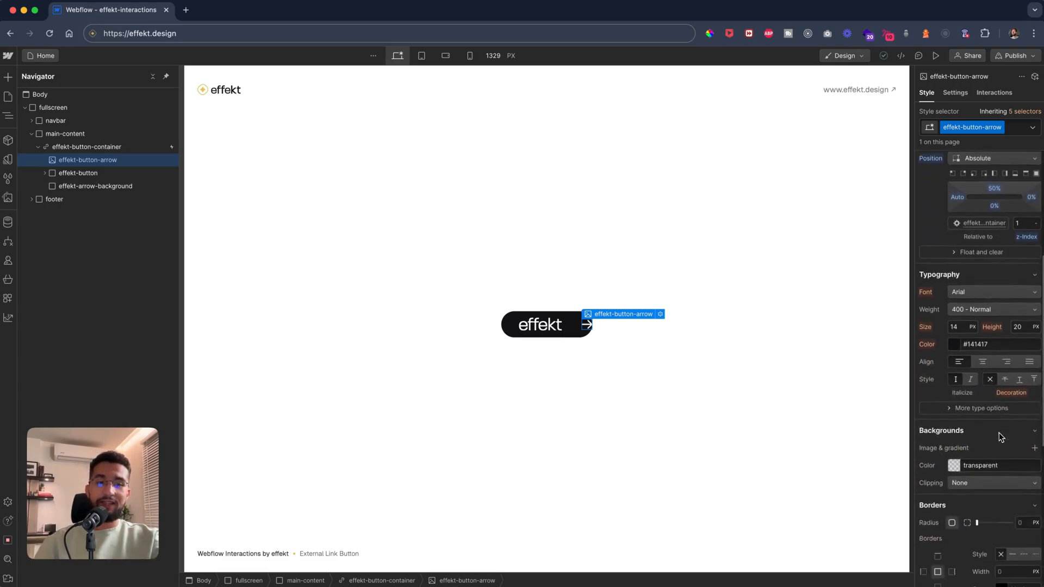
key("cmd+z")
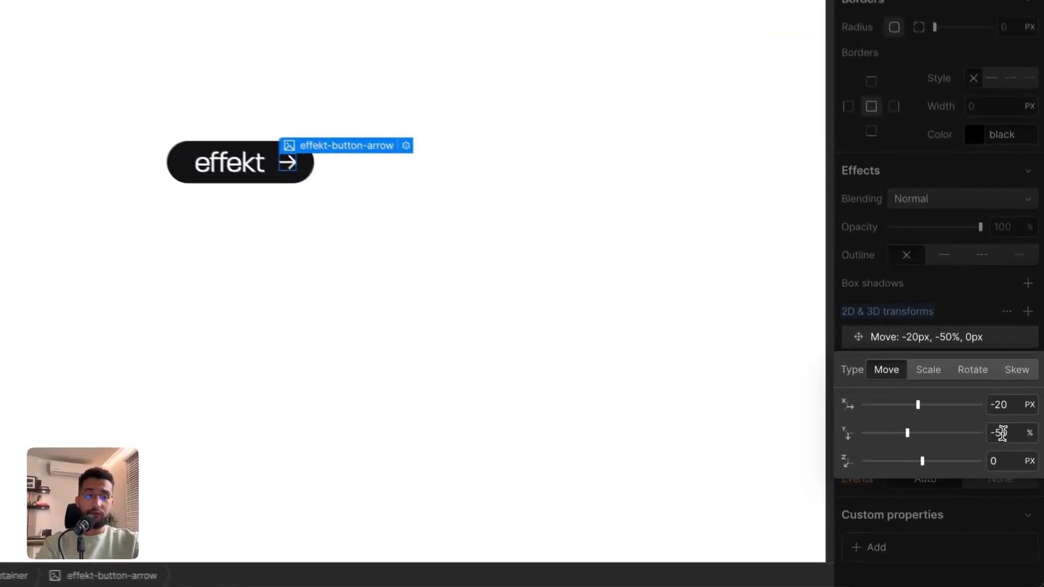
type("0")
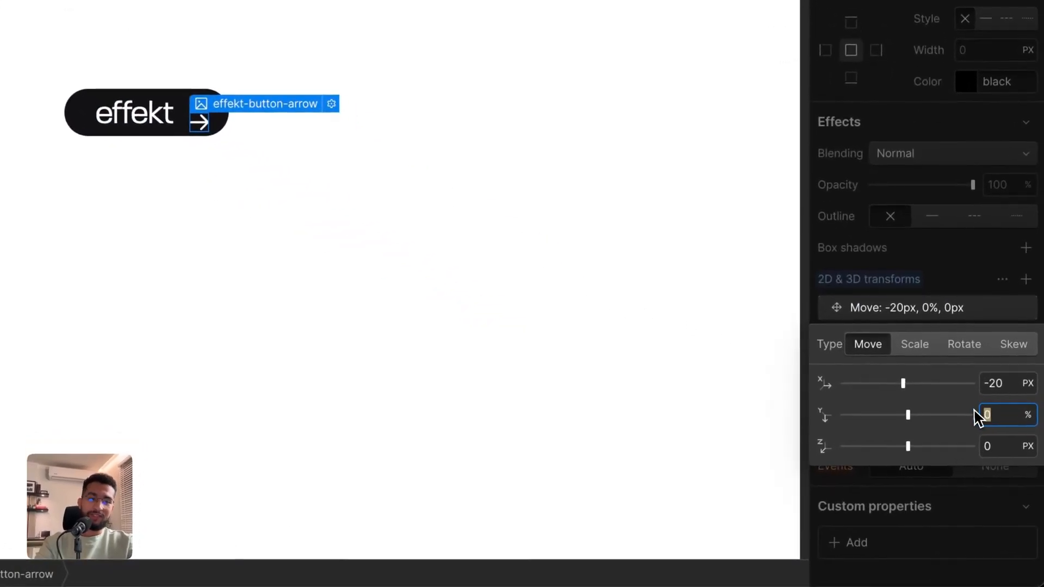
type("-50%")
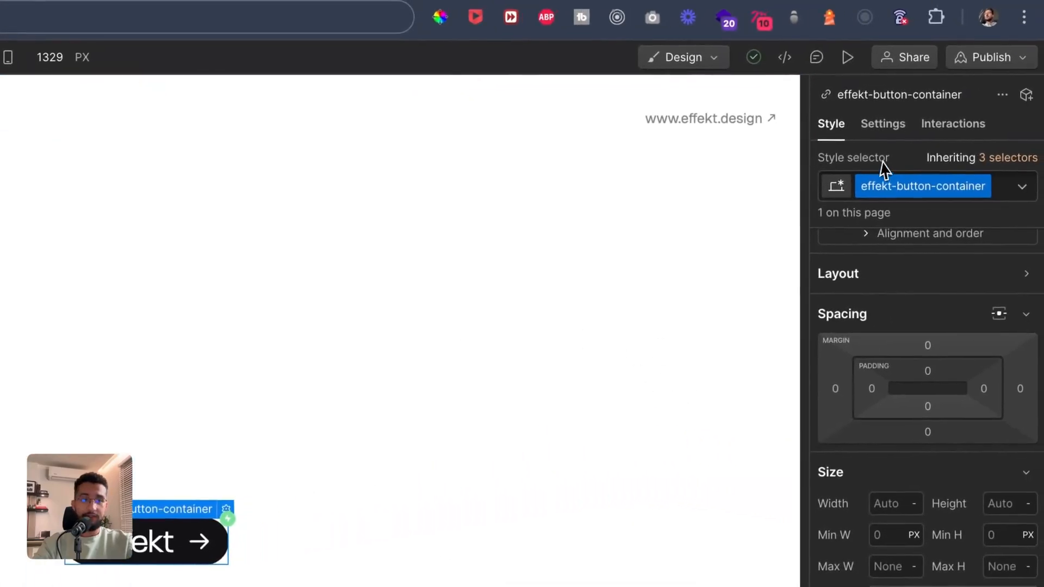
- Open the hover-in animation from the Mouse hover trigger and inspect the arrow's starting Move action
left_click(952, 123)
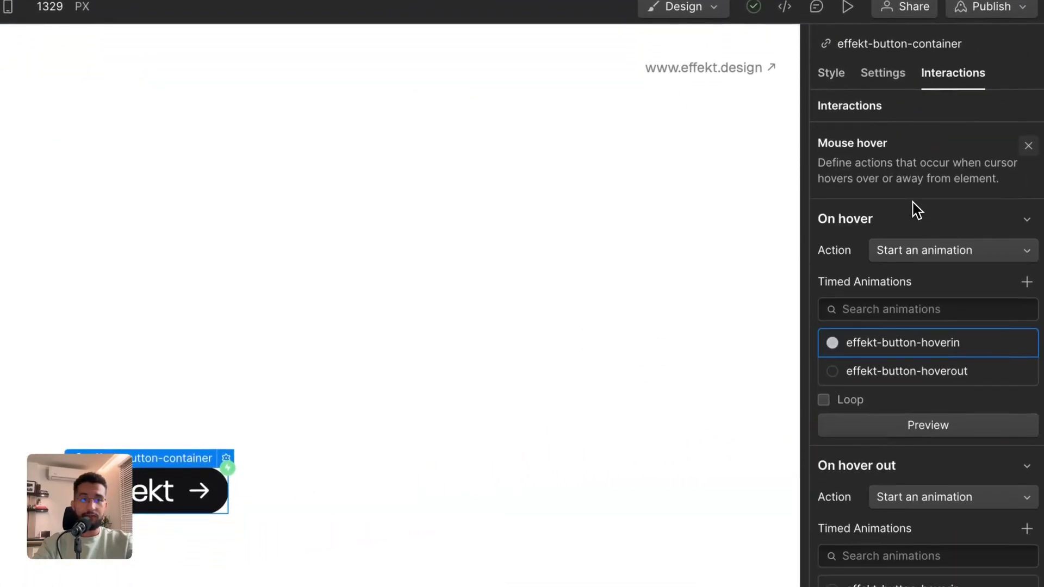
left_click(904, 343)
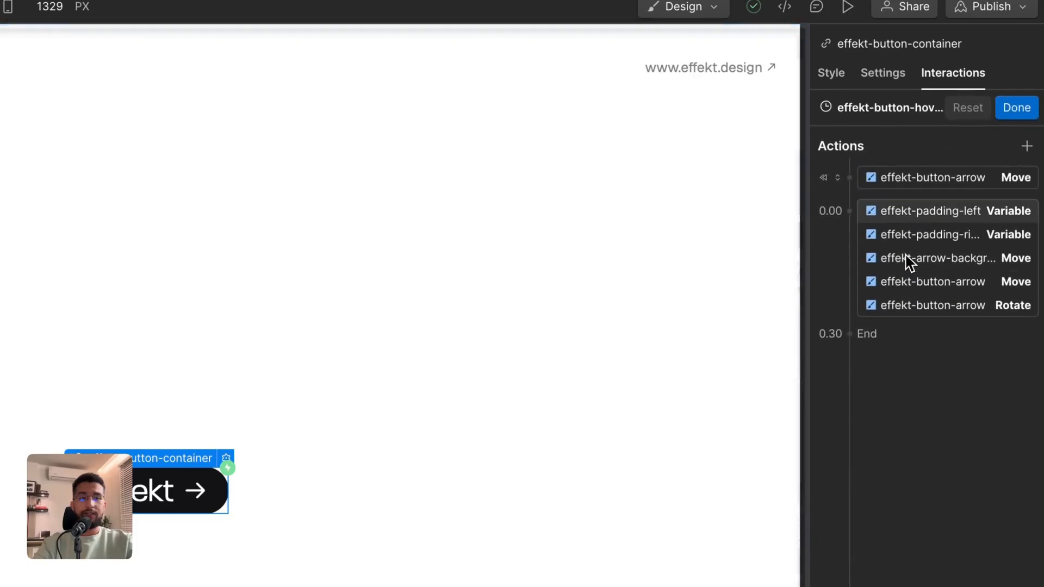
left_click(932, 177)
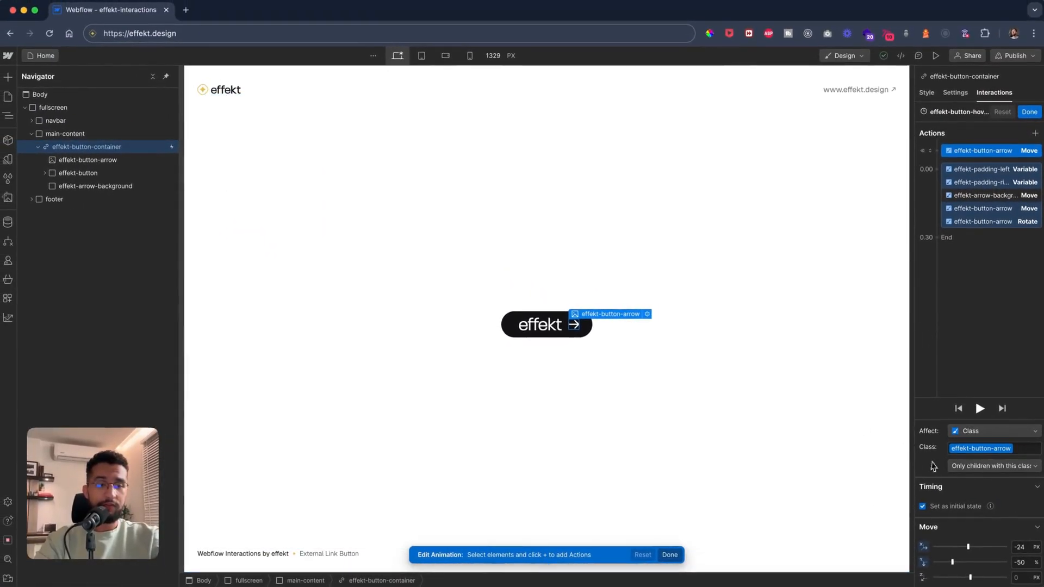
mouse_move(1010, 489)
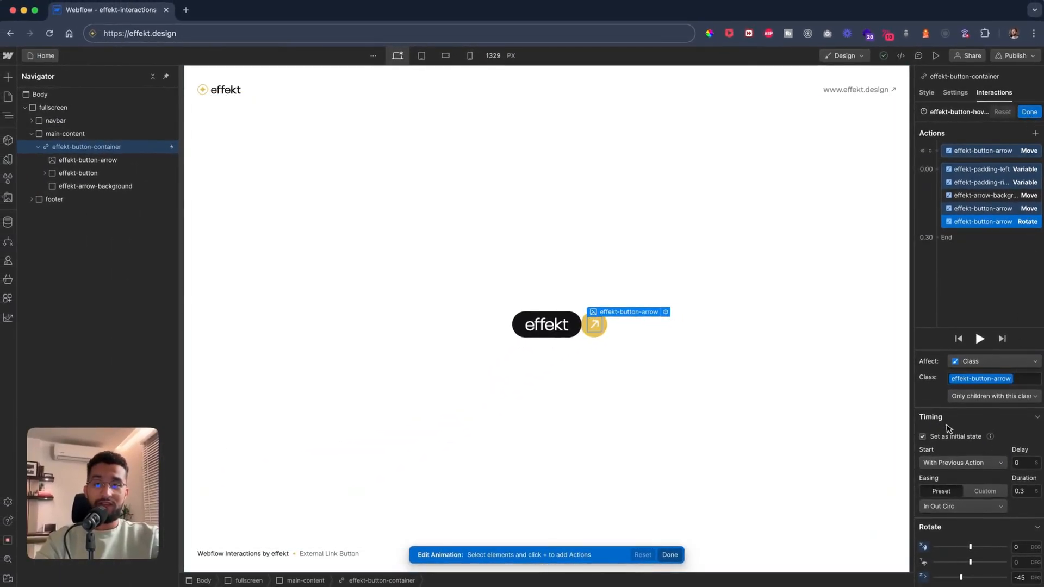
left_click(923, 436)
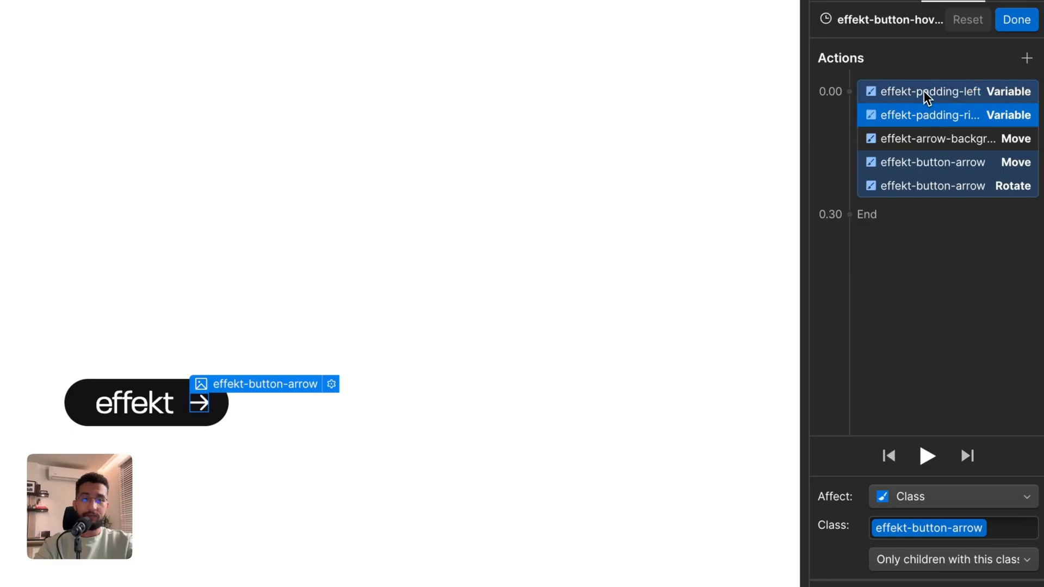
- Inspect the hover-in left padding variable, arrow-background Move and arrow Move actions
left_click(932, 91)
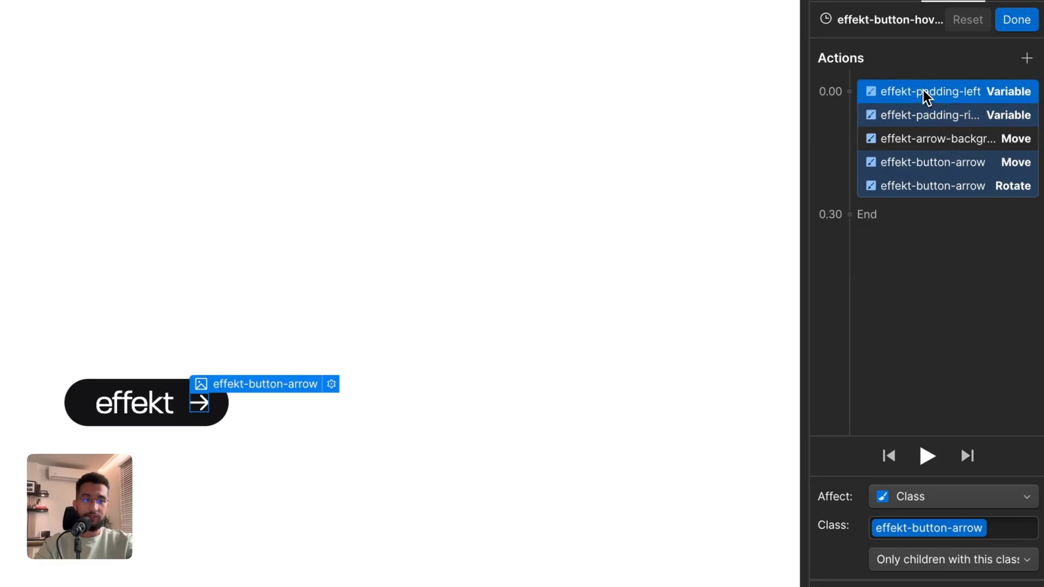
left_click(946, 139)
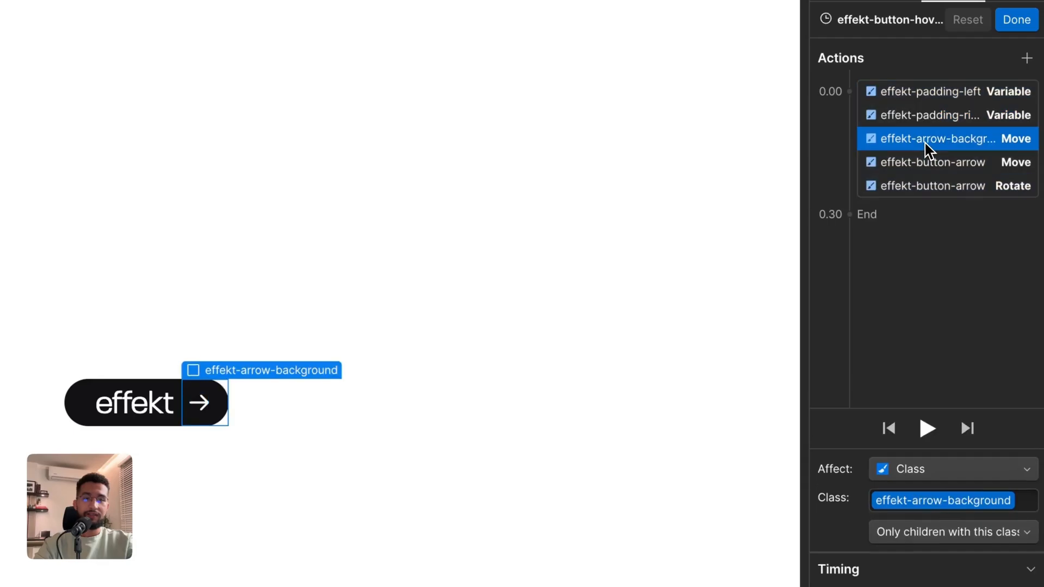
mouse_move(949, 174)
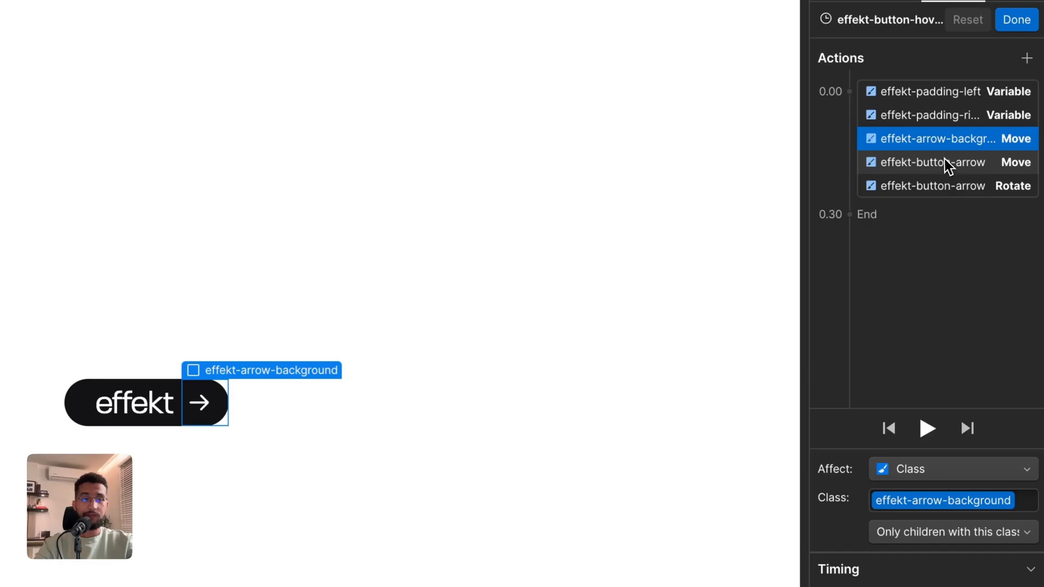
left_click(933, 162)
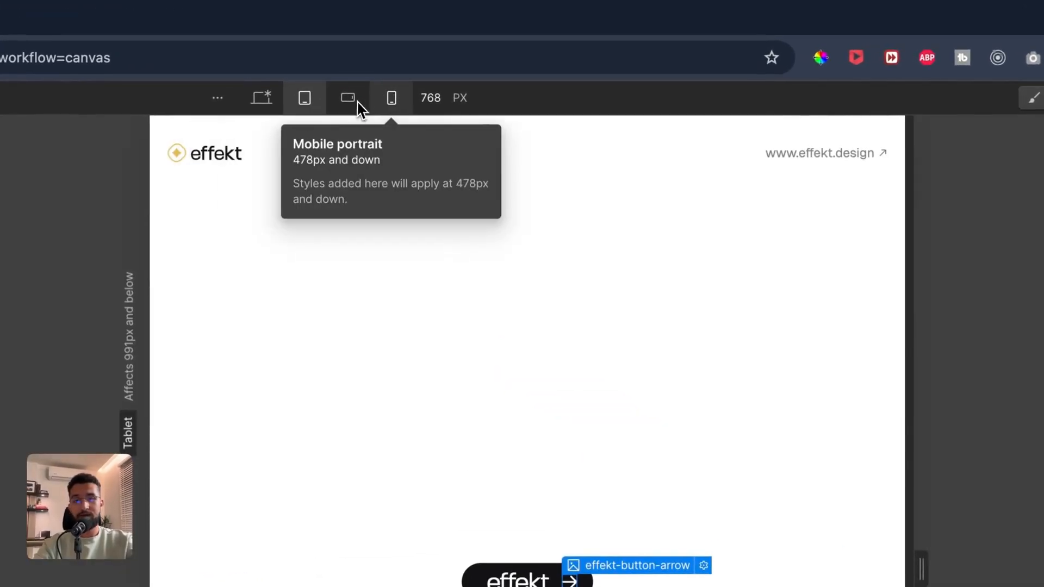
- Review the arrow's styles, then select effekt-button-container on mobile portrait for a 0.7 scale
left_click(390, 98)
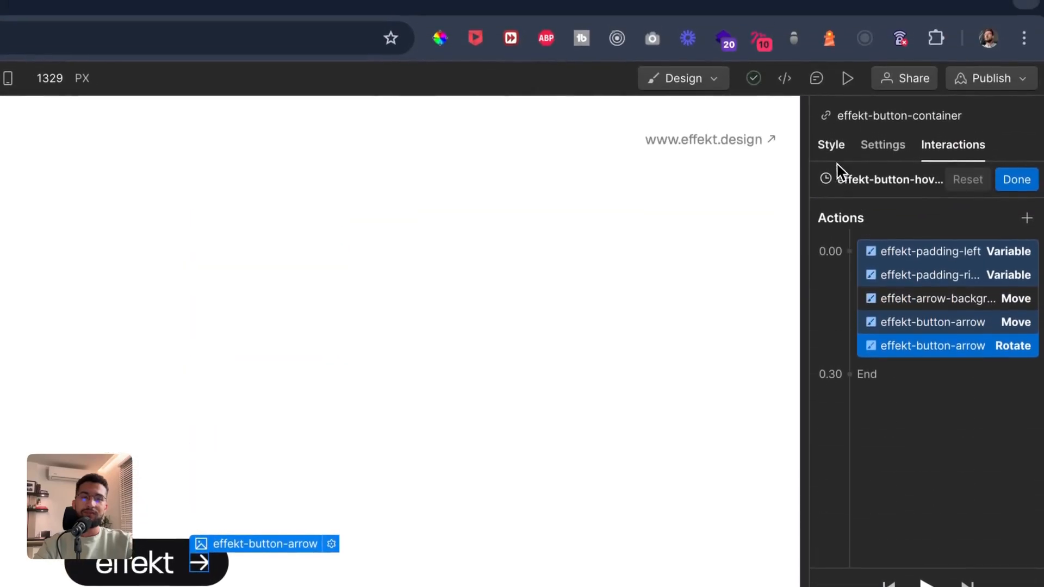
left_click(830, 145)
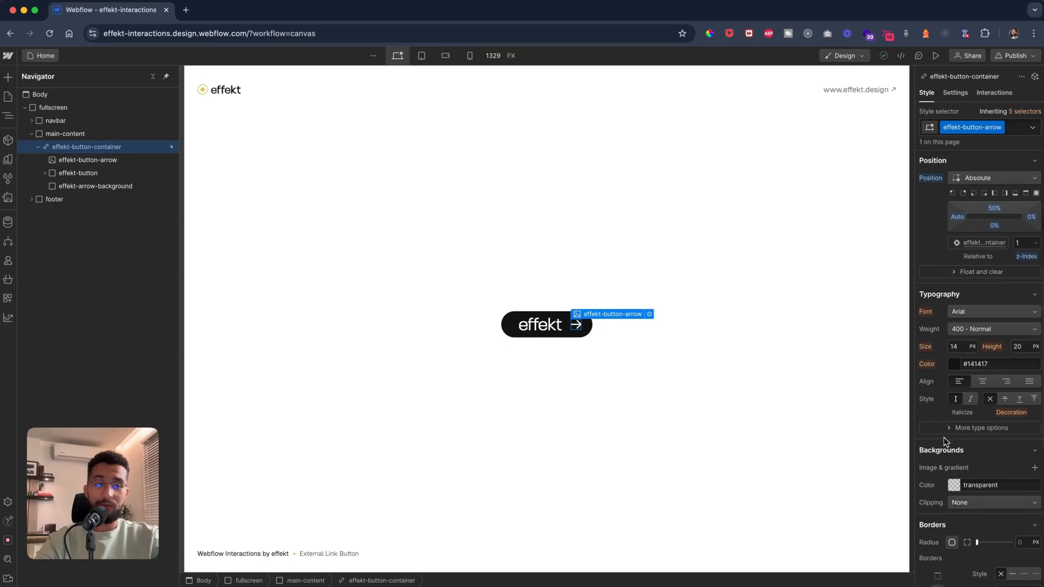
scroll("down", 3)
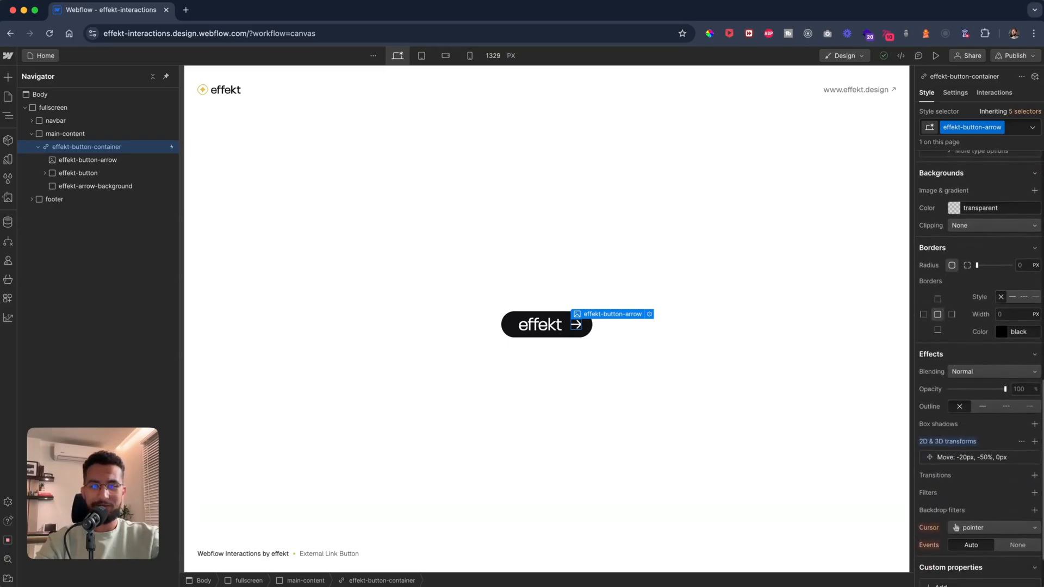
scroll("down", 3)
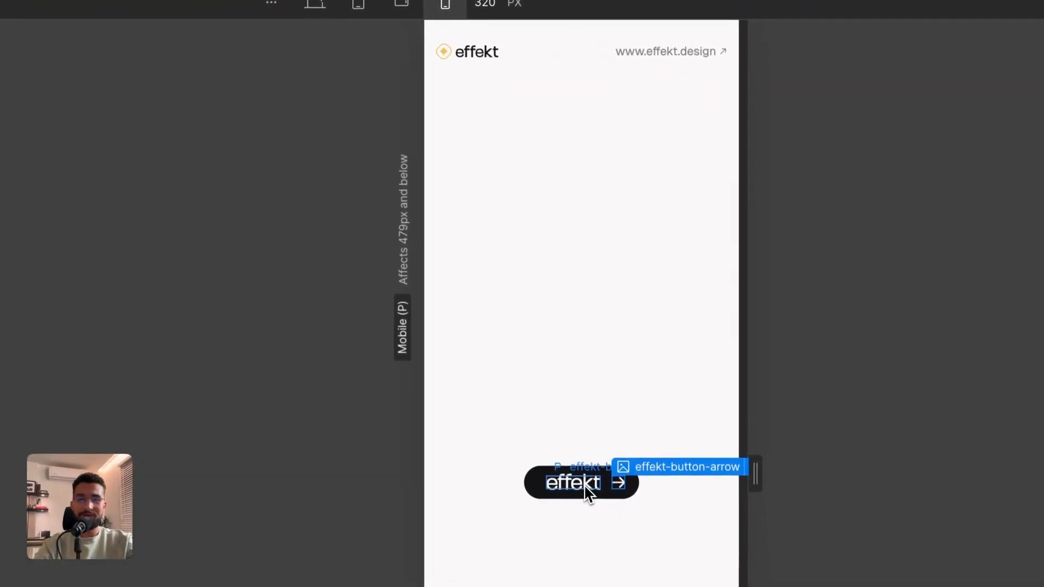
left_click(329, 78)
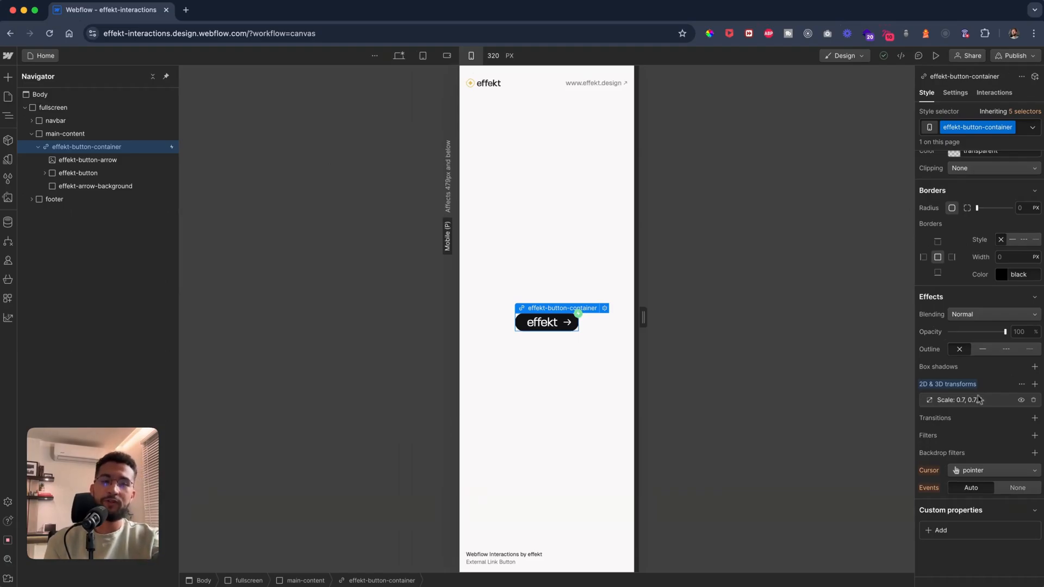
- Verify the Mouse hover trigger in Interactions, then return to the 1329px desktop view
left_click(995, 92)
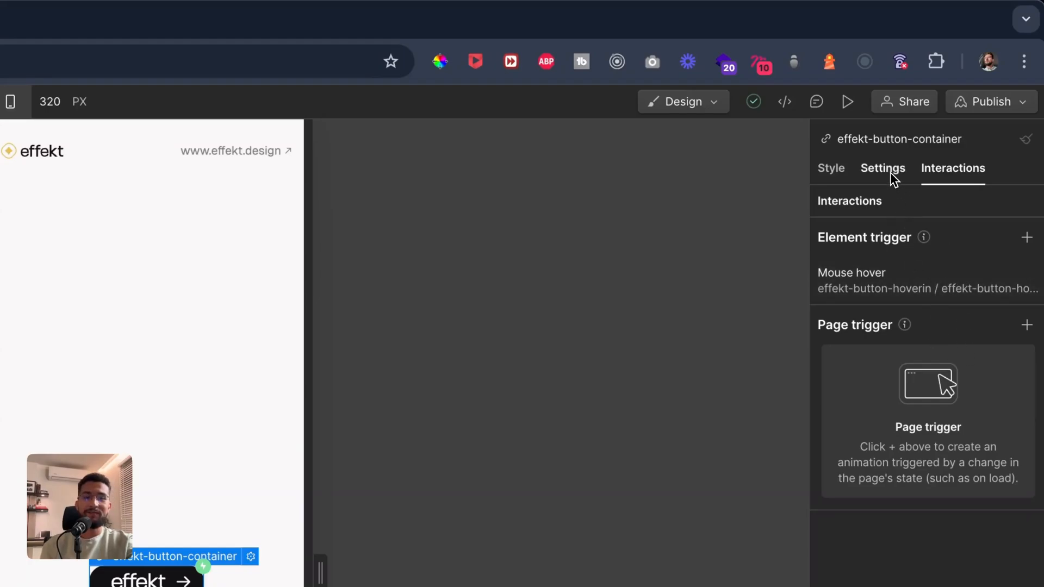
left_click(883, 168)
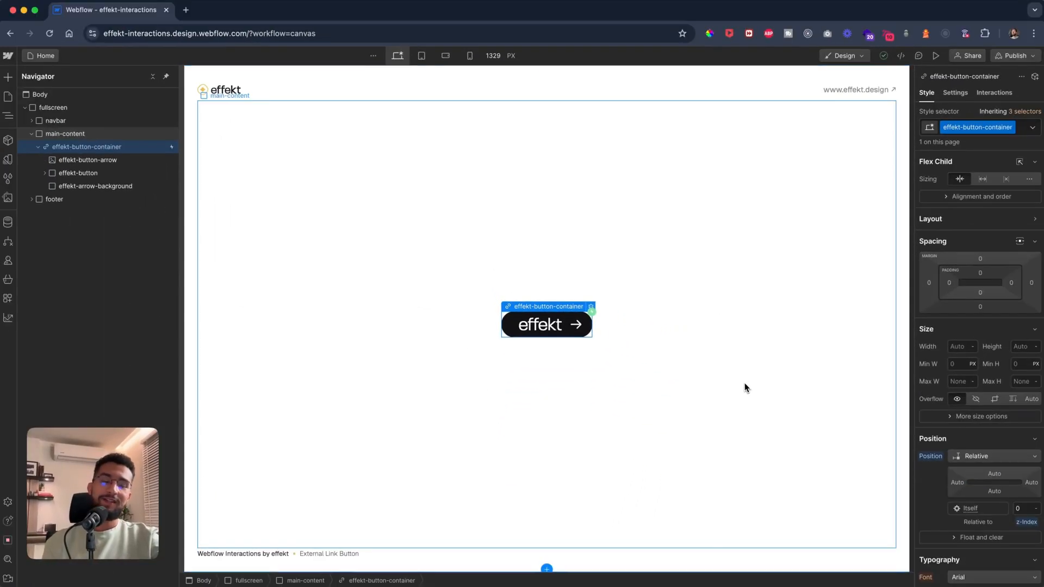
mouse_move(688, 468)
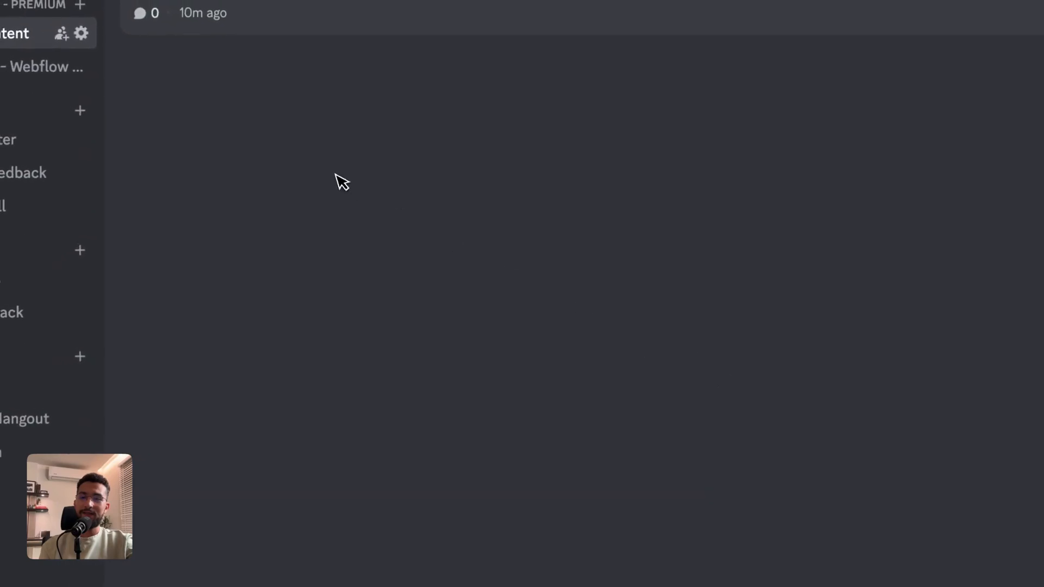
mouse_move(333, 333)
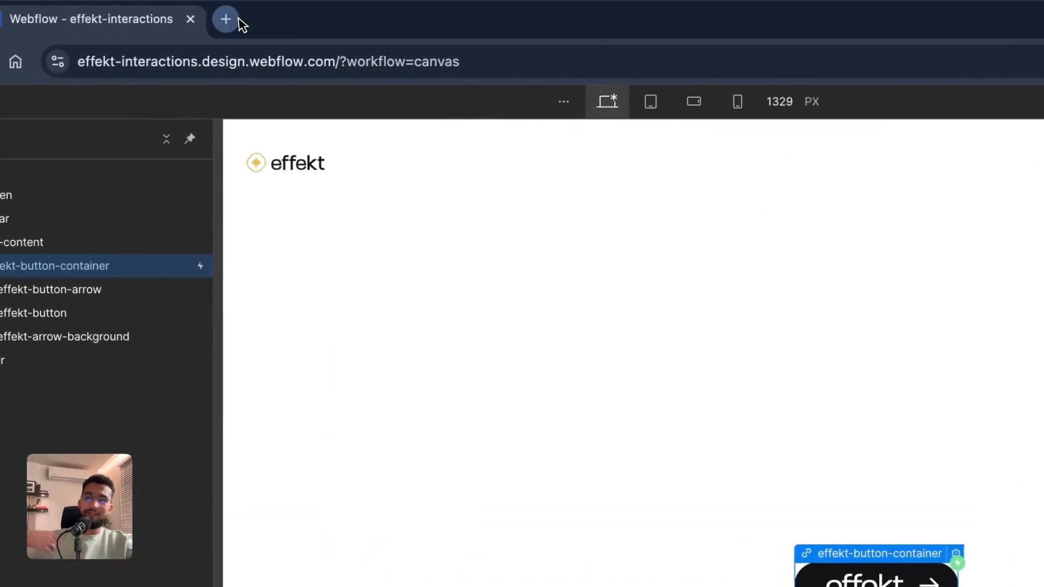
- Open effekt.design in a new tab and claim the free Discord premium access offer
left_click(225, 18)
type("effekt.design")
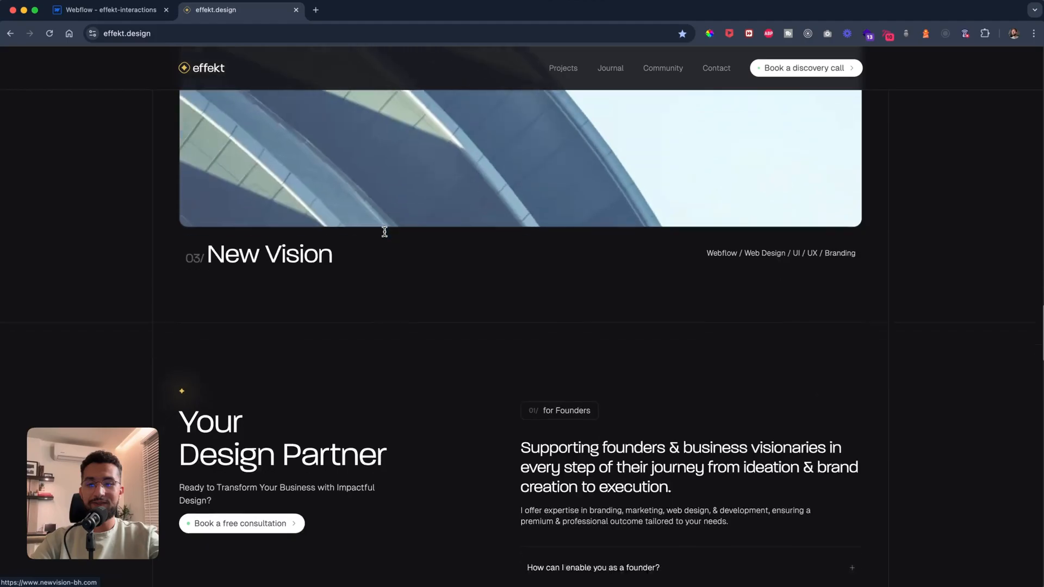
scroll("down", 3)
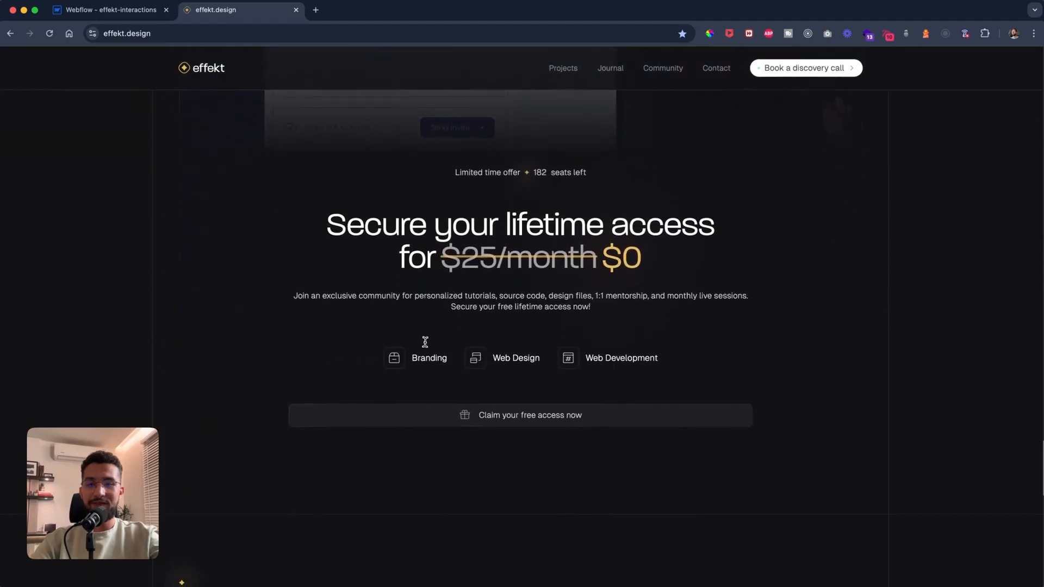
left_click(529, 415)
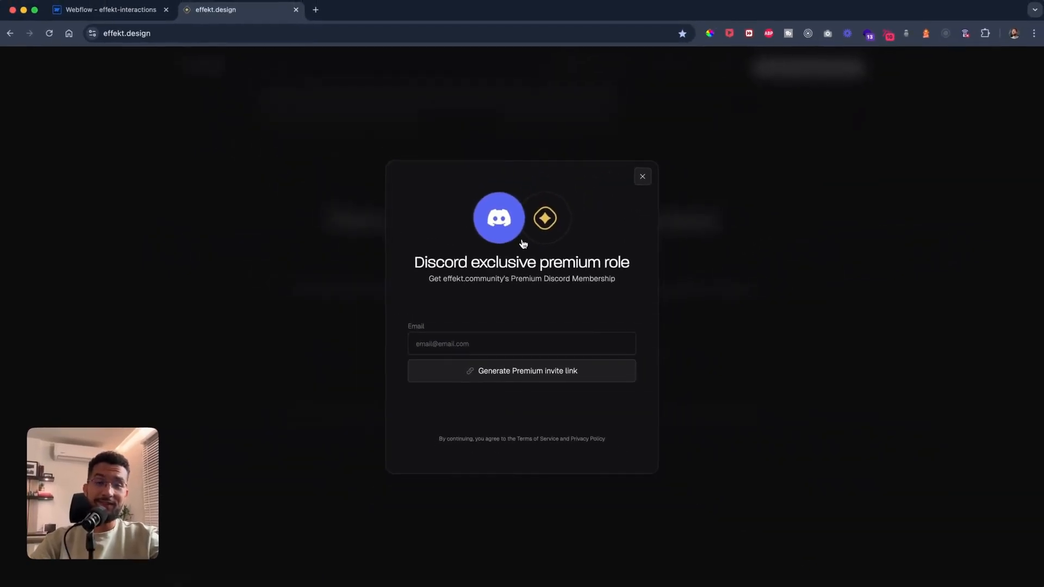
mouse_move(523, 242)
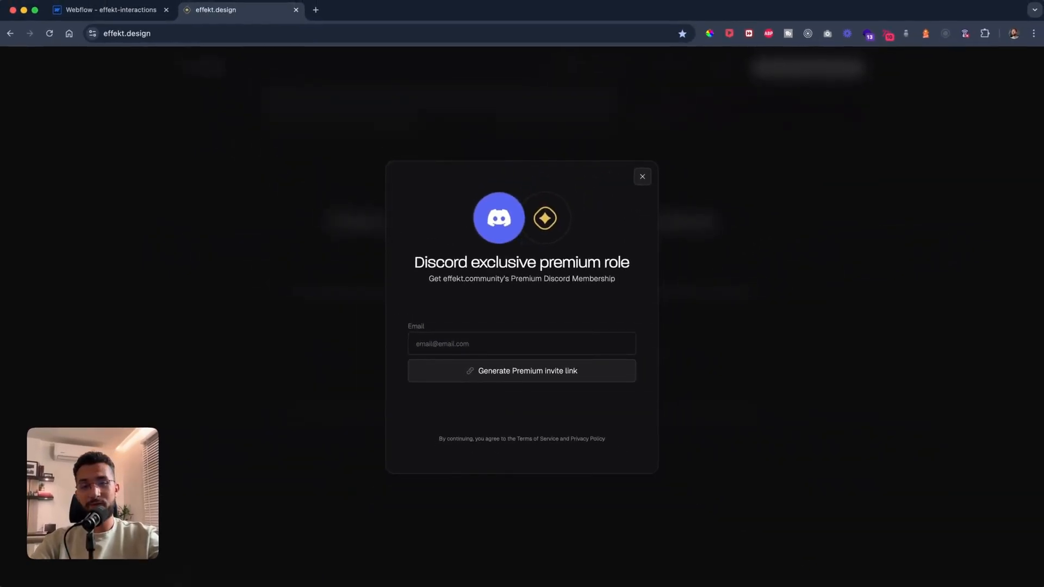